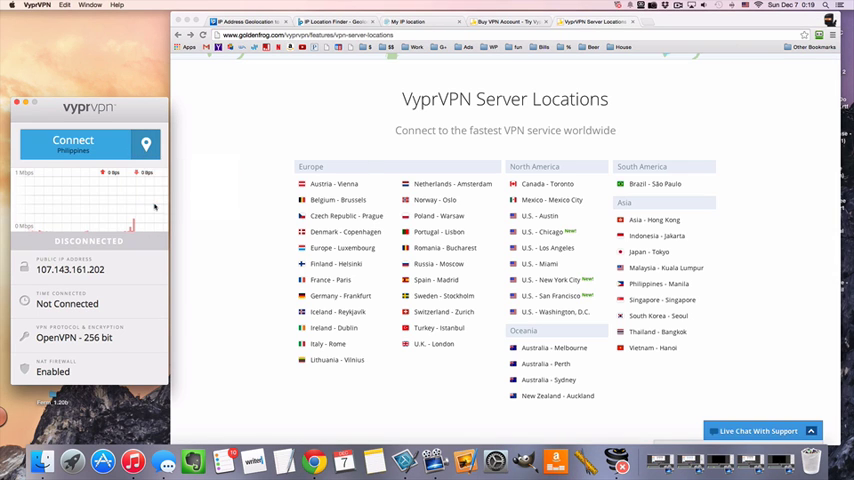
Connect VyprVPN to the Singapore server, getting public IP 103.17.197.92.
click(145, 143)
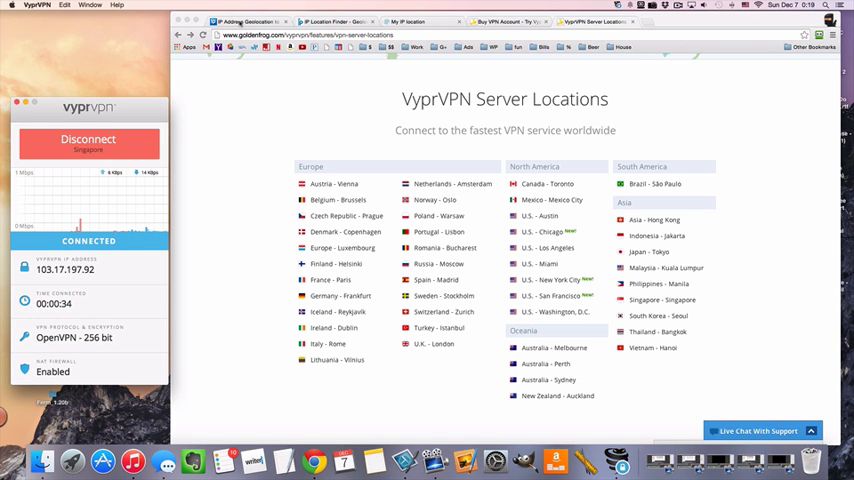
click(330, 21)
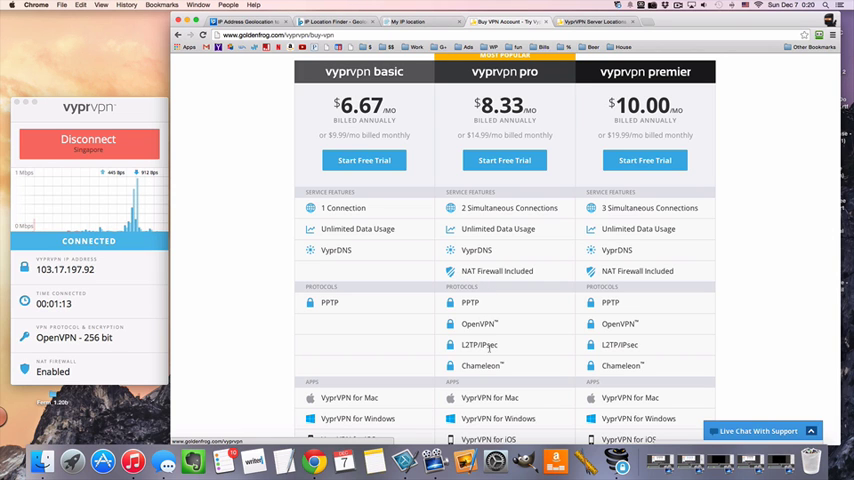
Scroll through the VyprVPN basic, pro and premium plans, down to app support and storage extras.
scroll(down, 3)
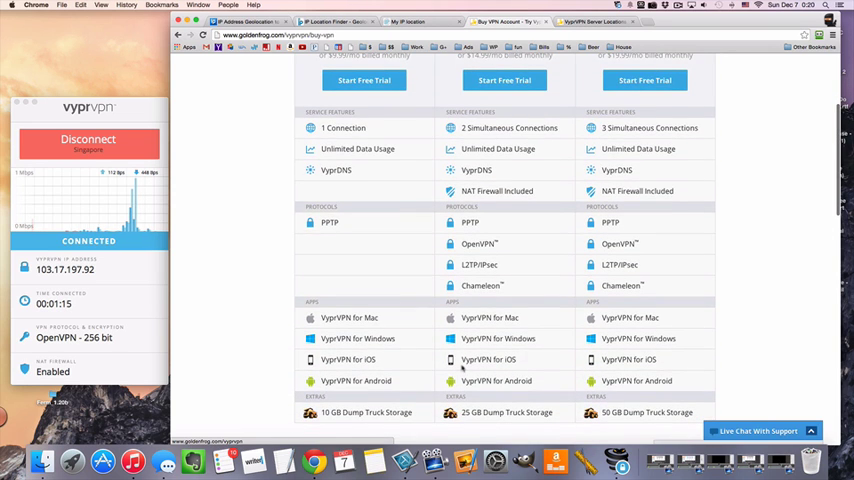
scroll(down, 3)
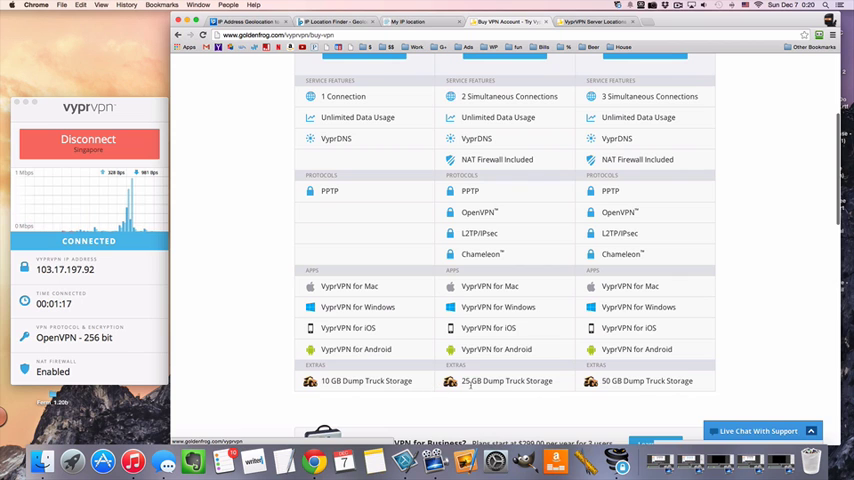
scroll(up, 3)
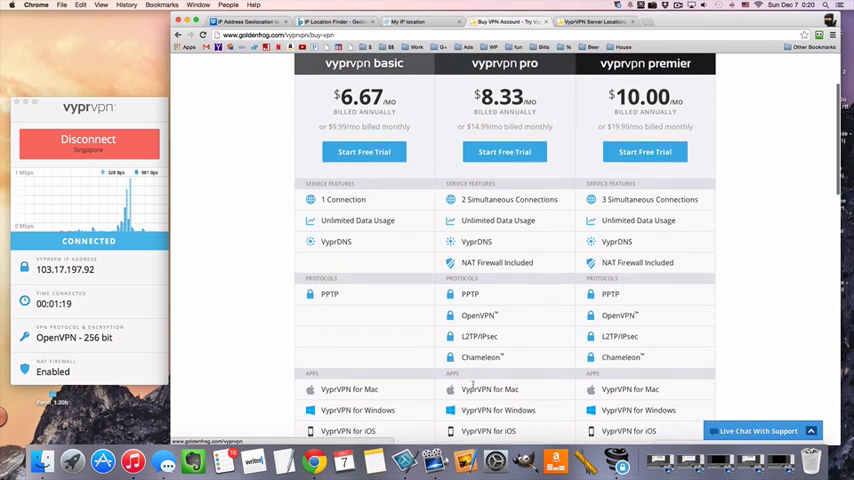